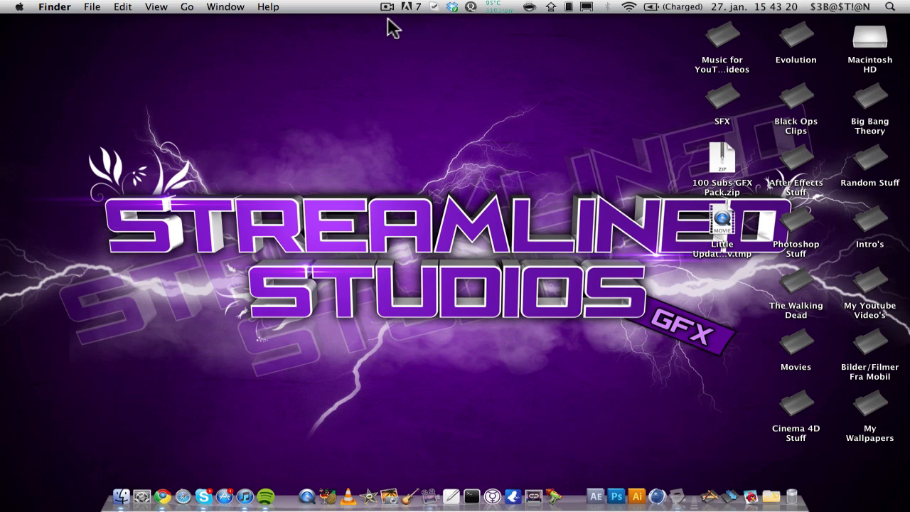
- Launch Cinema 4D from its Dock icon
click(660, 494)
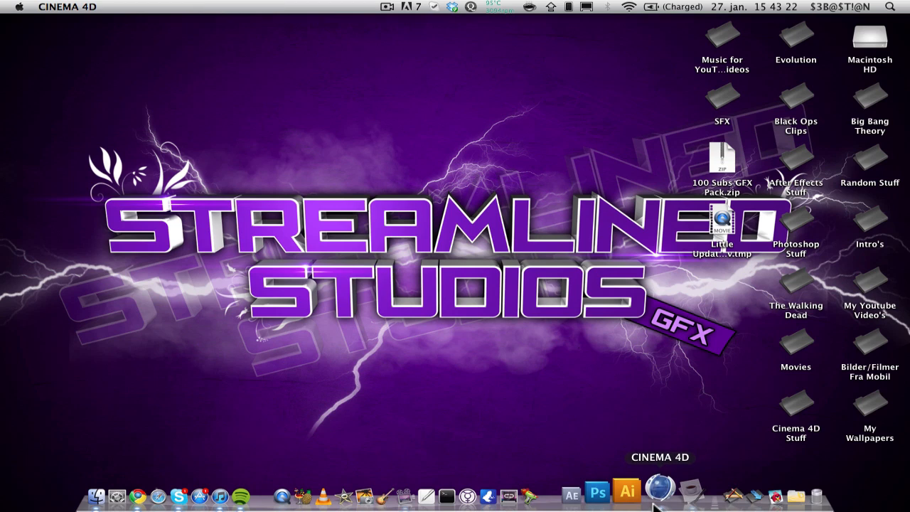
mouse_move(741, 396)
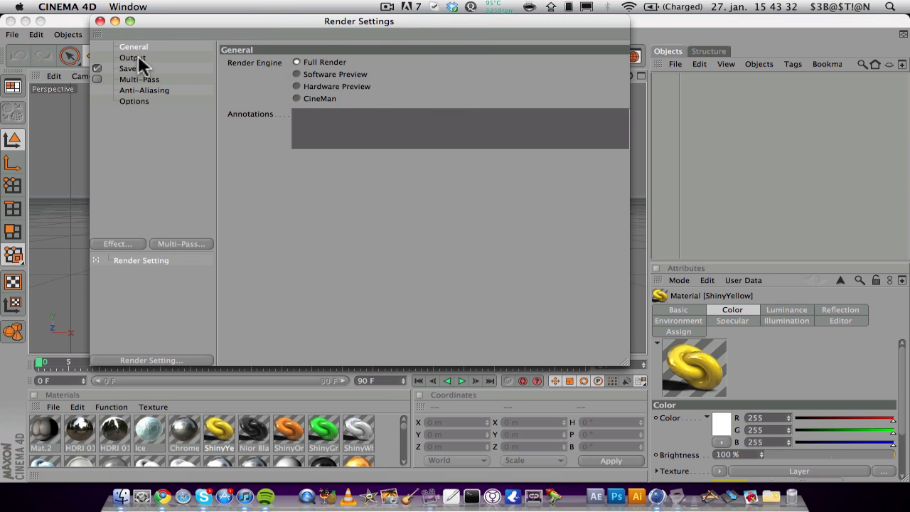
- Check the 1280x720 render output size, then create the new empty scene Untitled 2
click(132, 57)
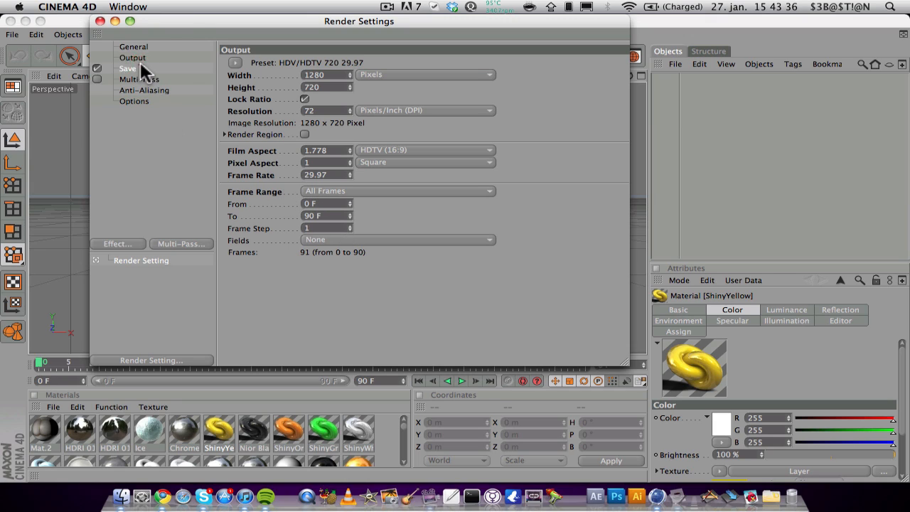
click(128, 68)
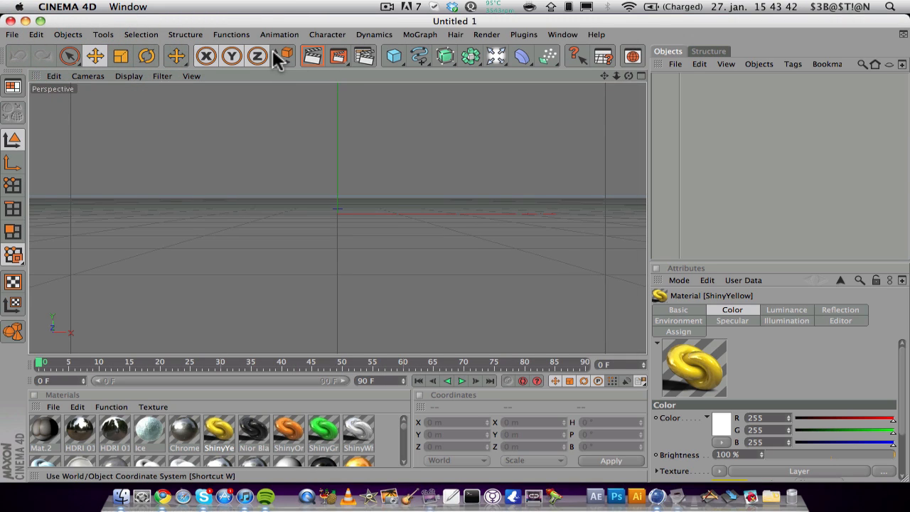
click(12, 34)
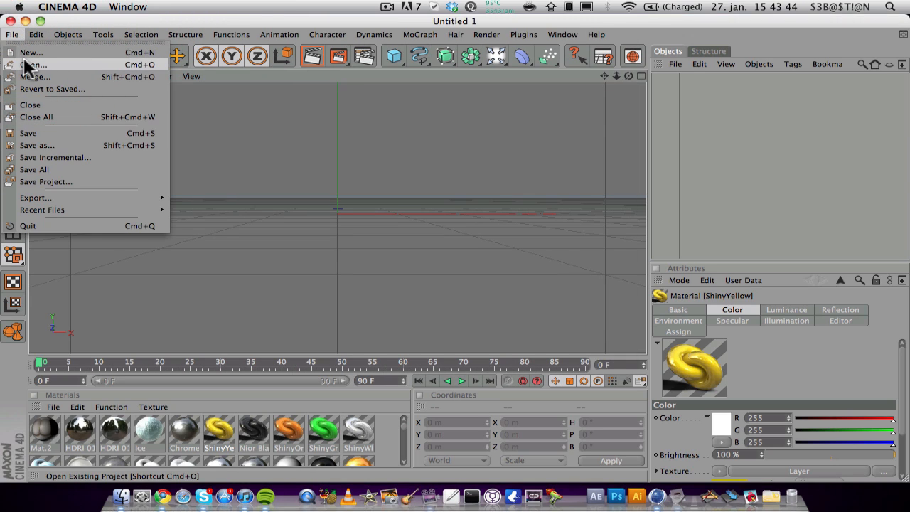
click(30, 52)
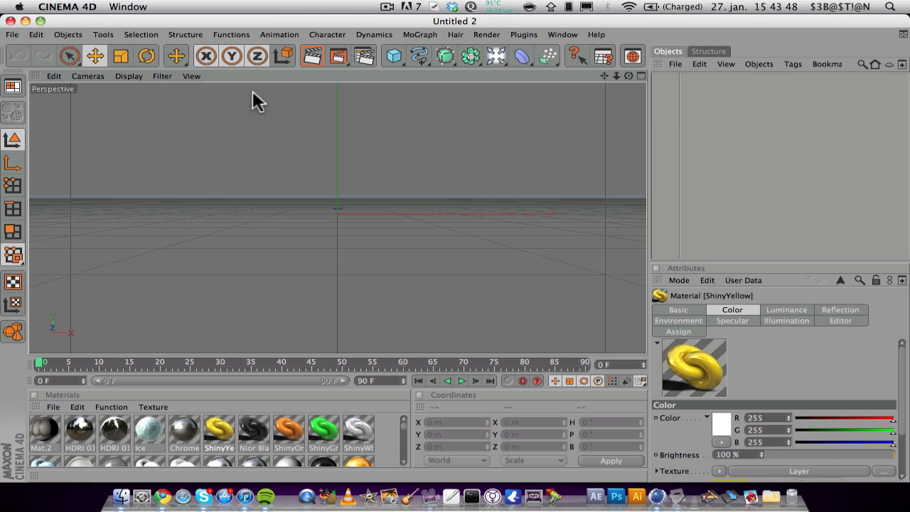
mouse_move(383, 92)
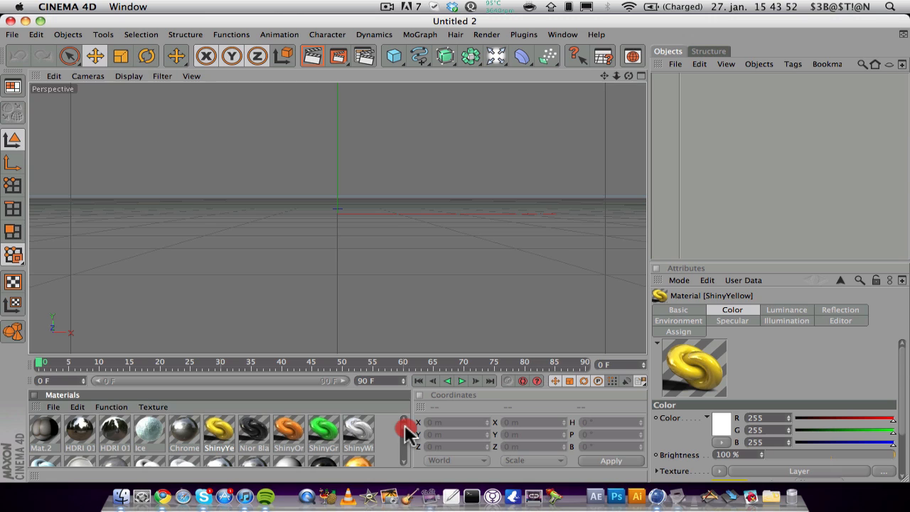
mouse_move(633, 78)
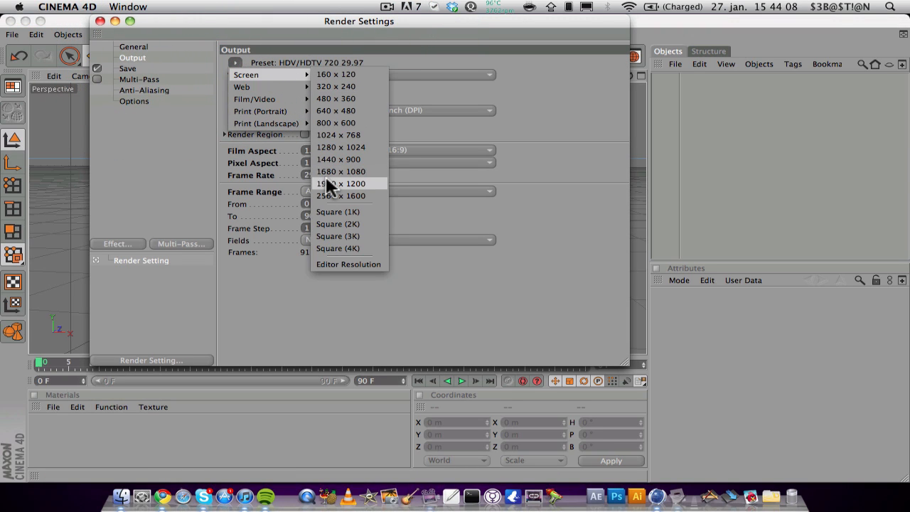
- Apply the Screen 1920 x 1200 output preset in Render Settings
click(341, 183)
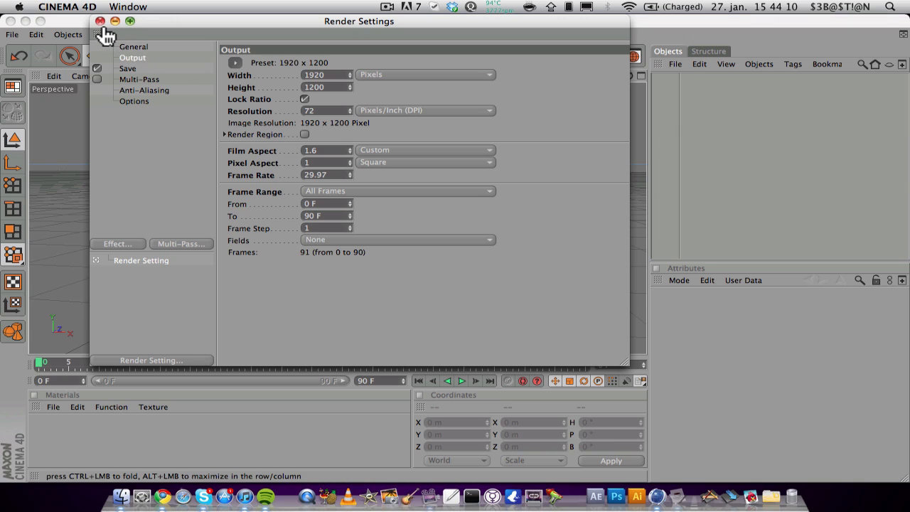
click(100, 21)
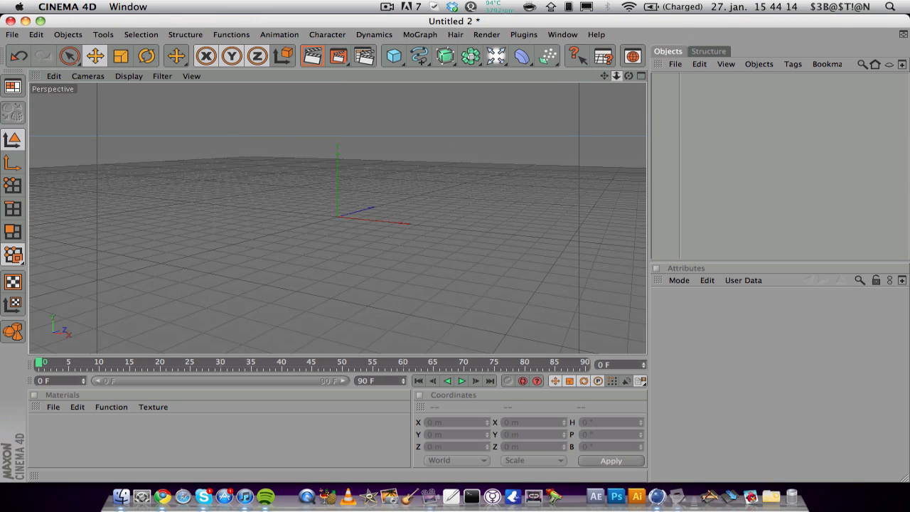
- Add a Floor and a Camera to the scene
click(471, 56)
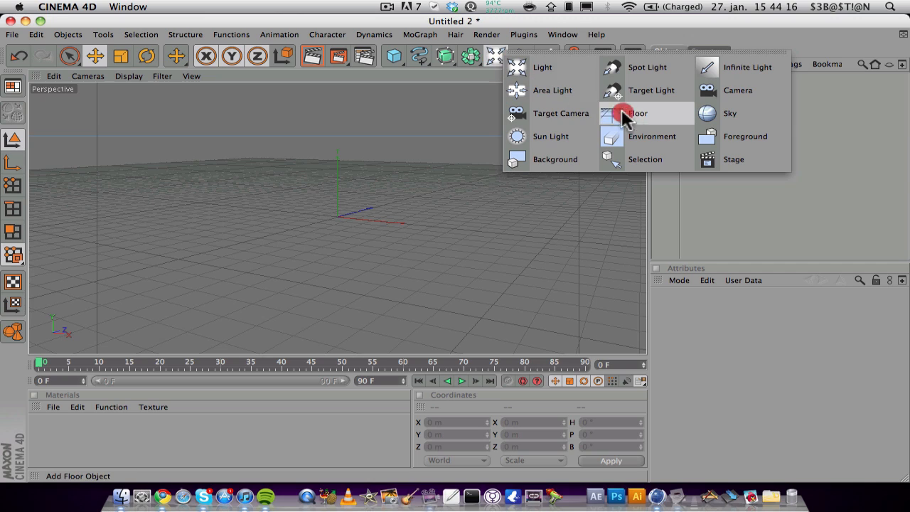
click(638, 113)
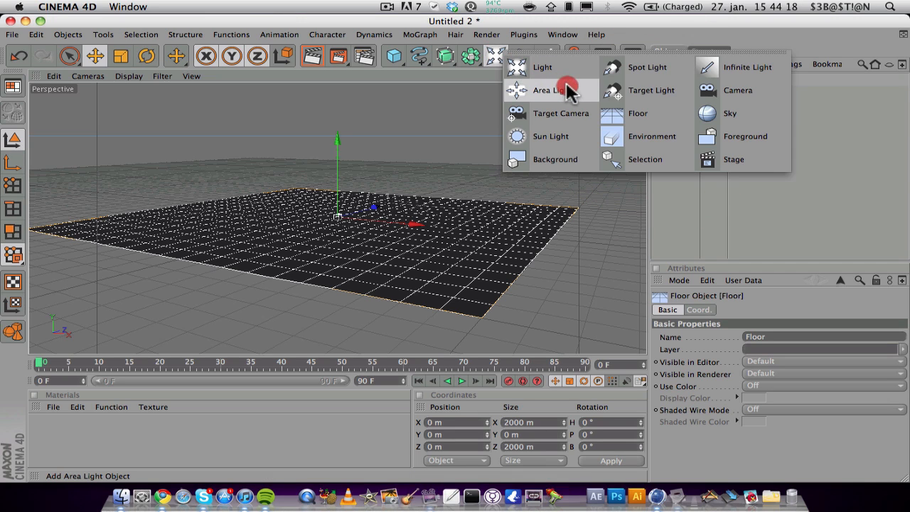
click(420, 34)
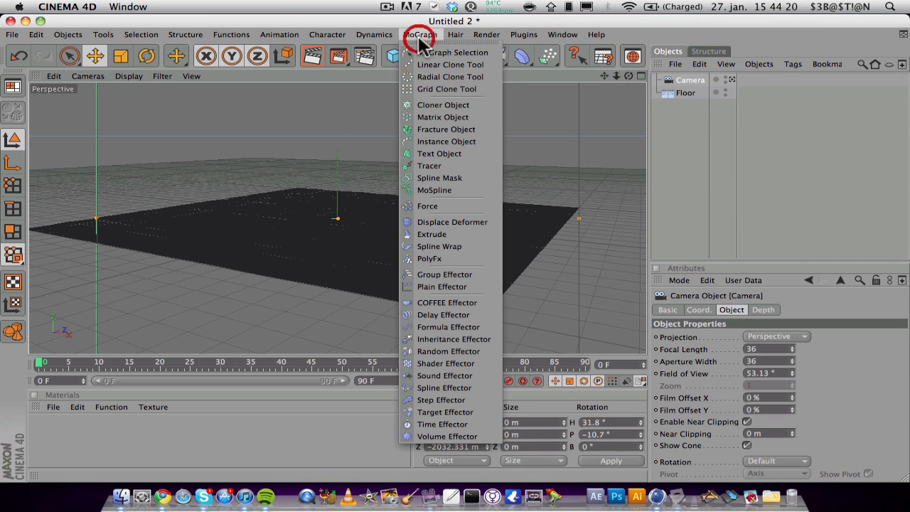
- Add a 'Tutorial' text object with a blocky font, Middle alignment and depth 70
click(439, 153)
text(S)
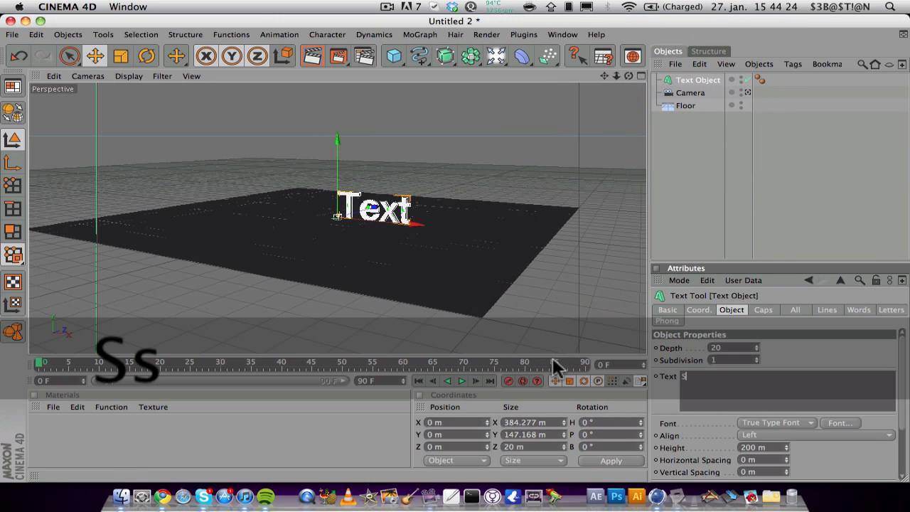
text(Tutor)
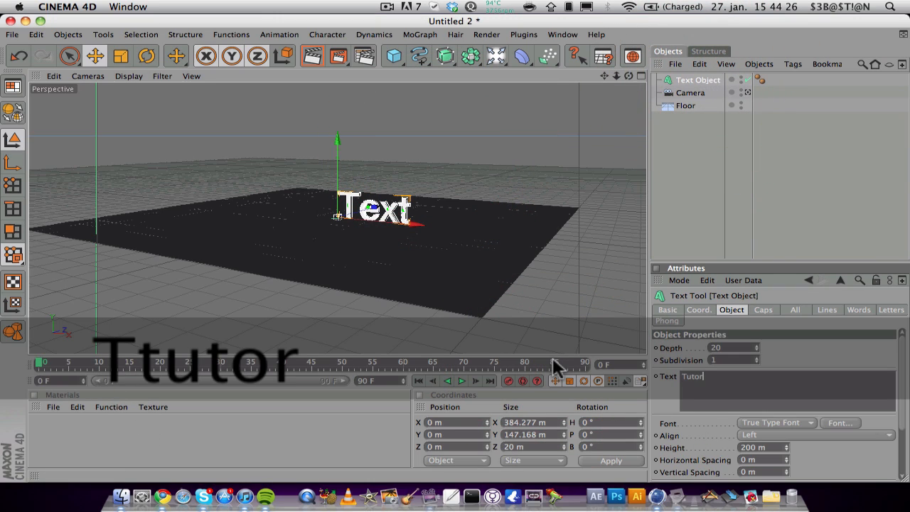
text(ial)
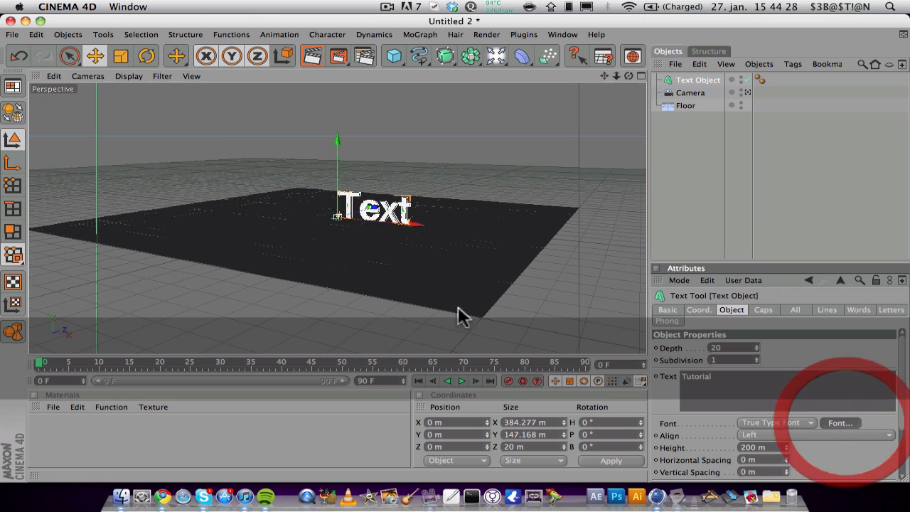
click(839, 423)
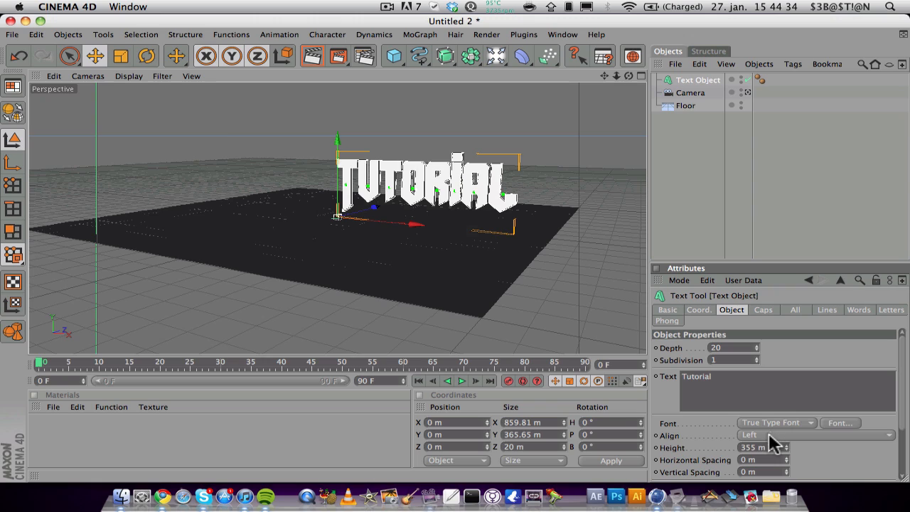
click(817, 435)
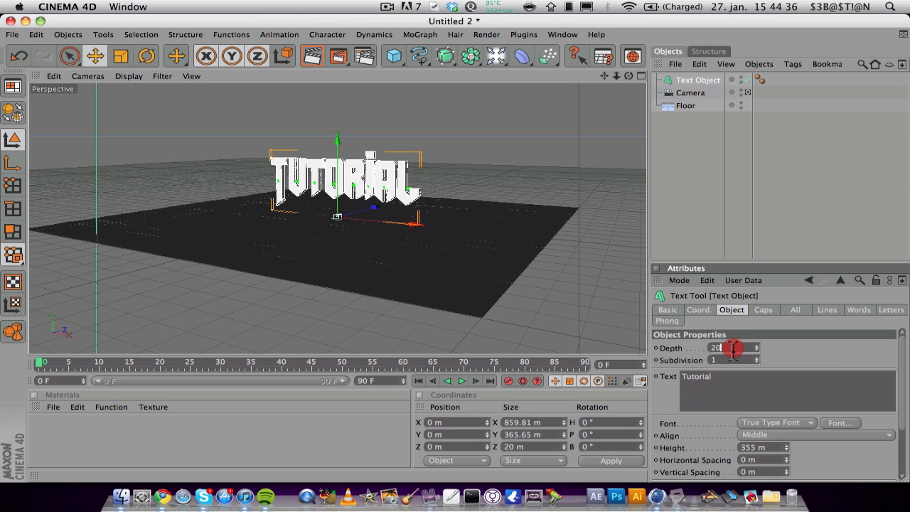
drag(732, 348, 768, 348)
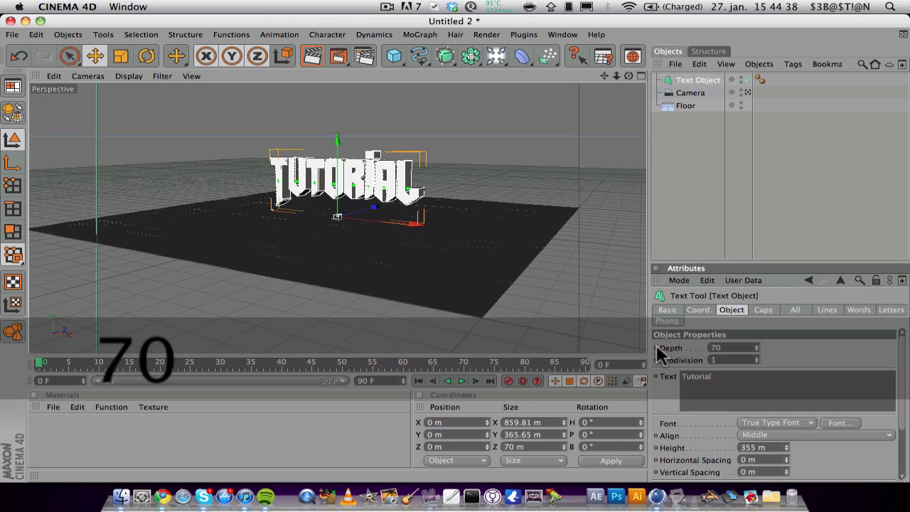
click(312, 55)
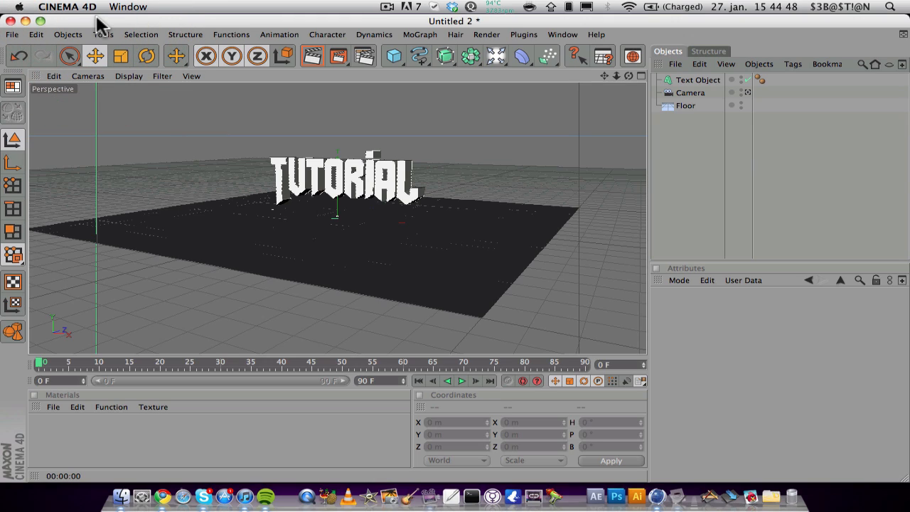
mouse_move(32, 8)
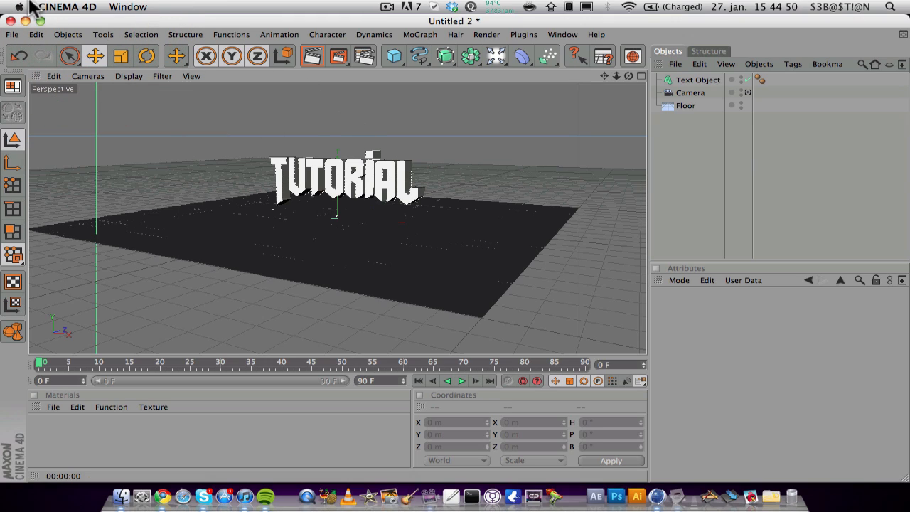
- Save as 'new' in the MAXON CINEMA 4D R11.5 folder and replace the existing new.c4d
click(11, 34)
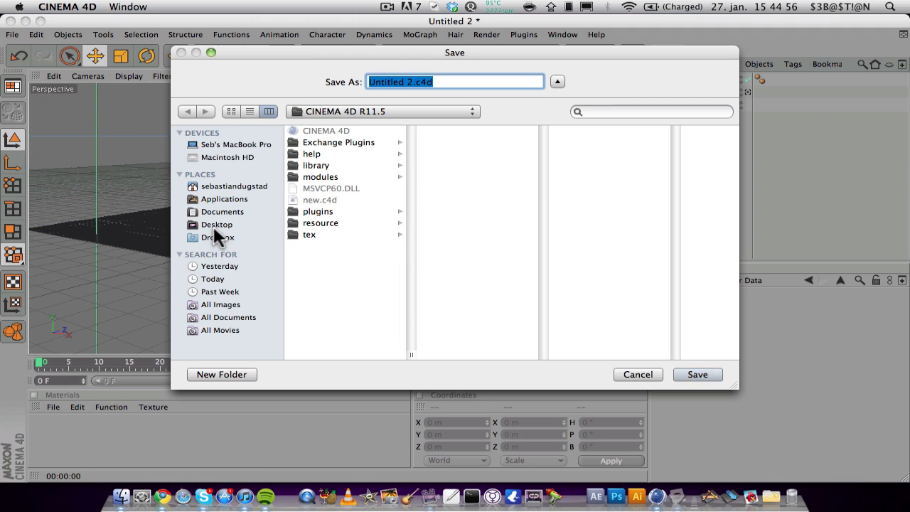
click(217, 223)
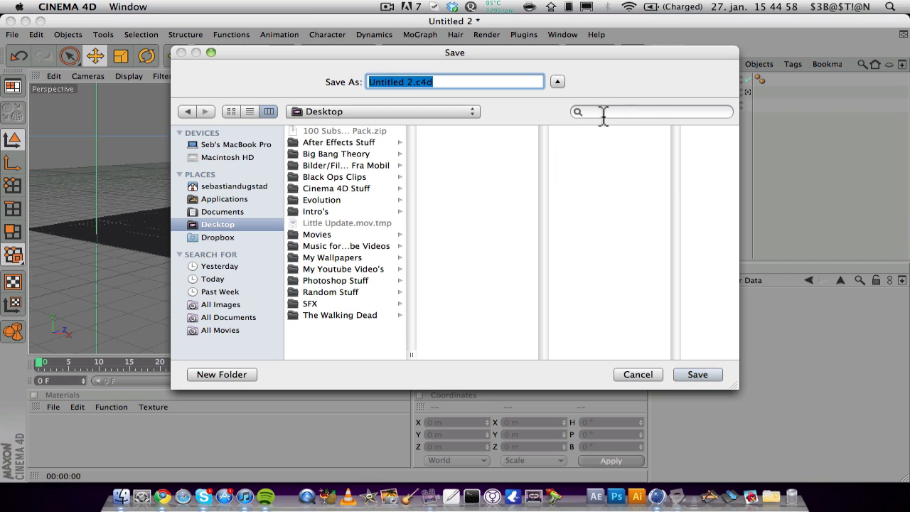
click(650, 111)
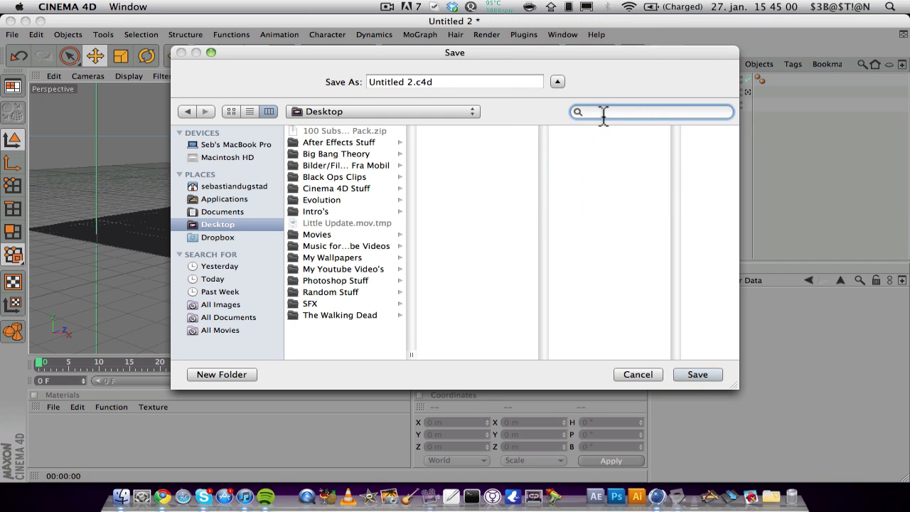
text(maxon)
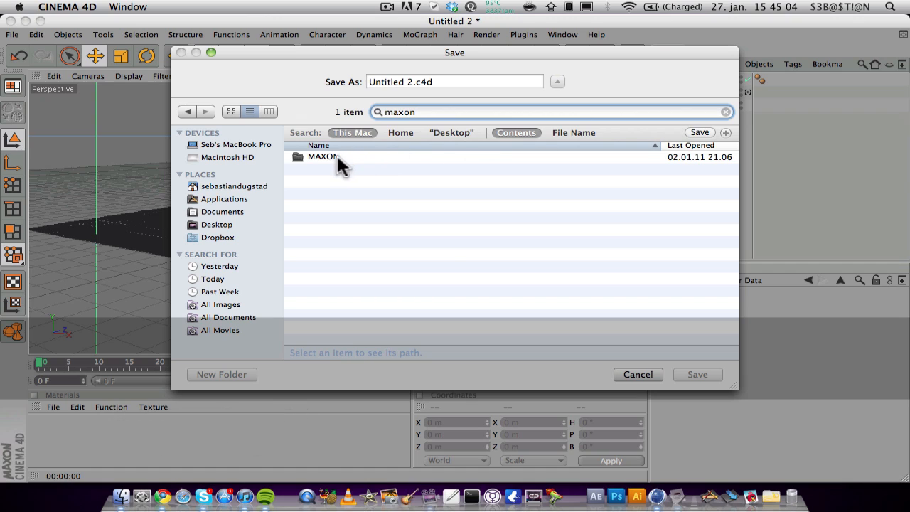
double_click(323, 157)
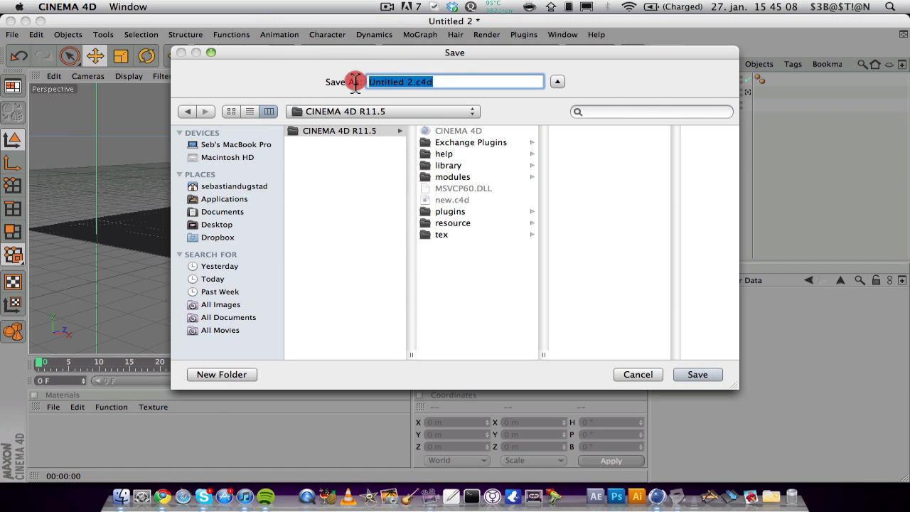
text(new)
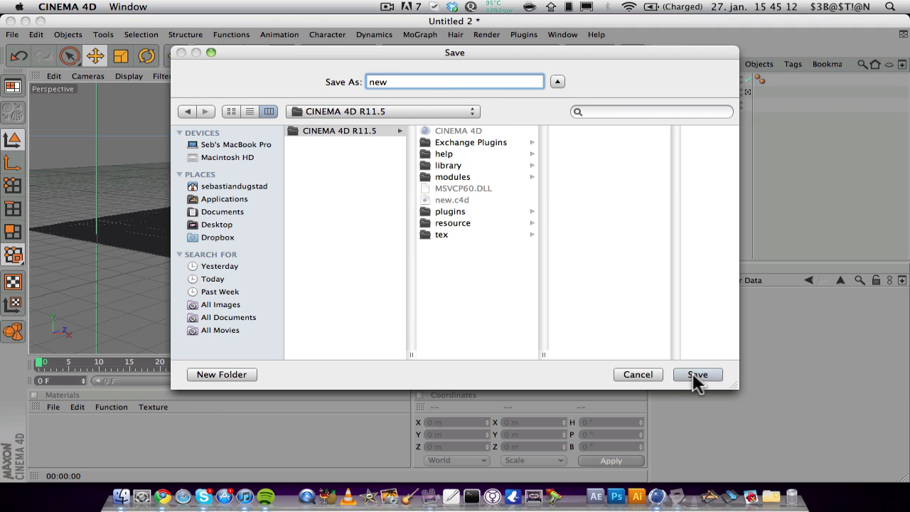
click(696, 374)
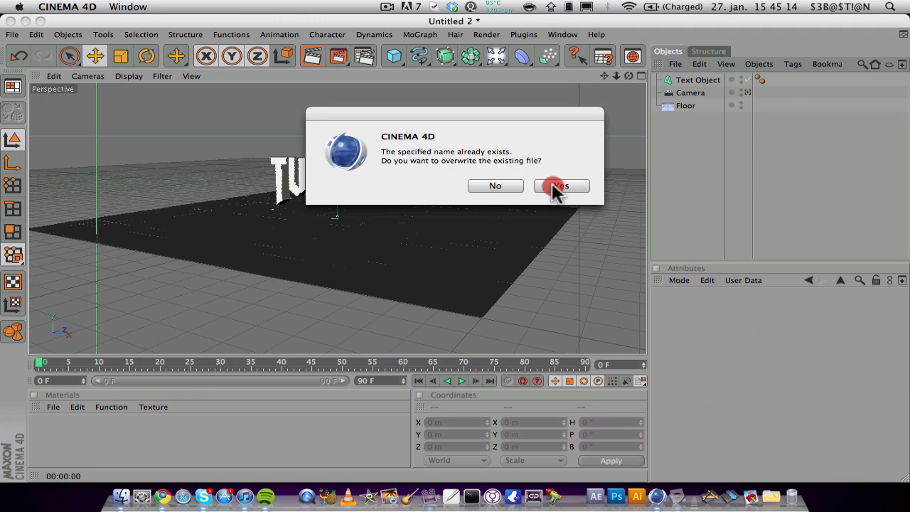
click(561, 185)
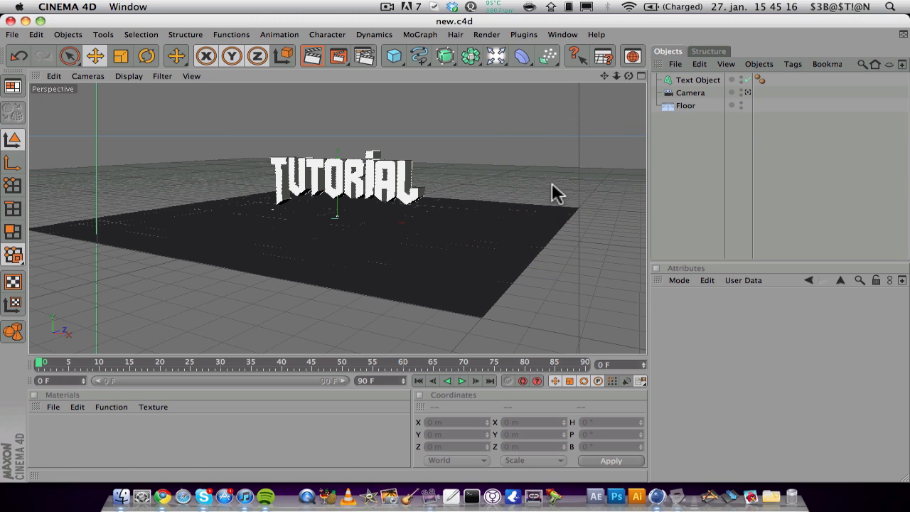